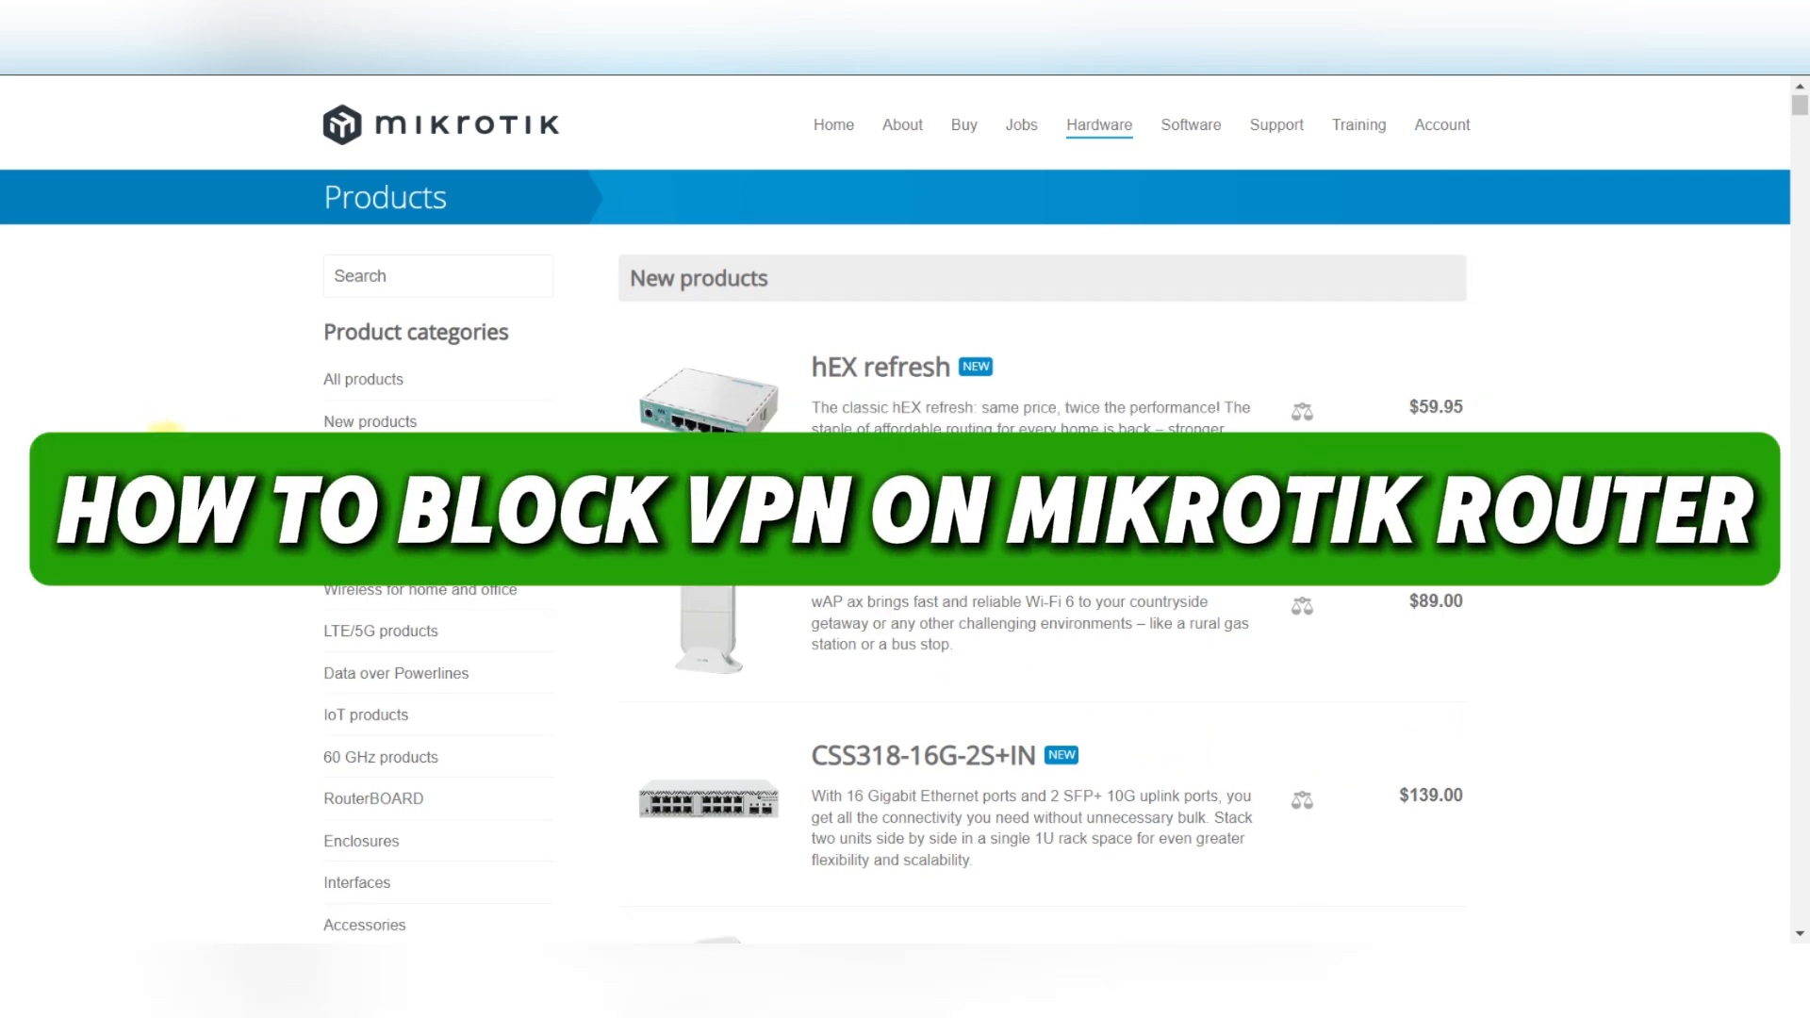
- Review the forward-chain drop rule targeting the Blacklisted Proxy Servers destination address list
scroll("down", 3)
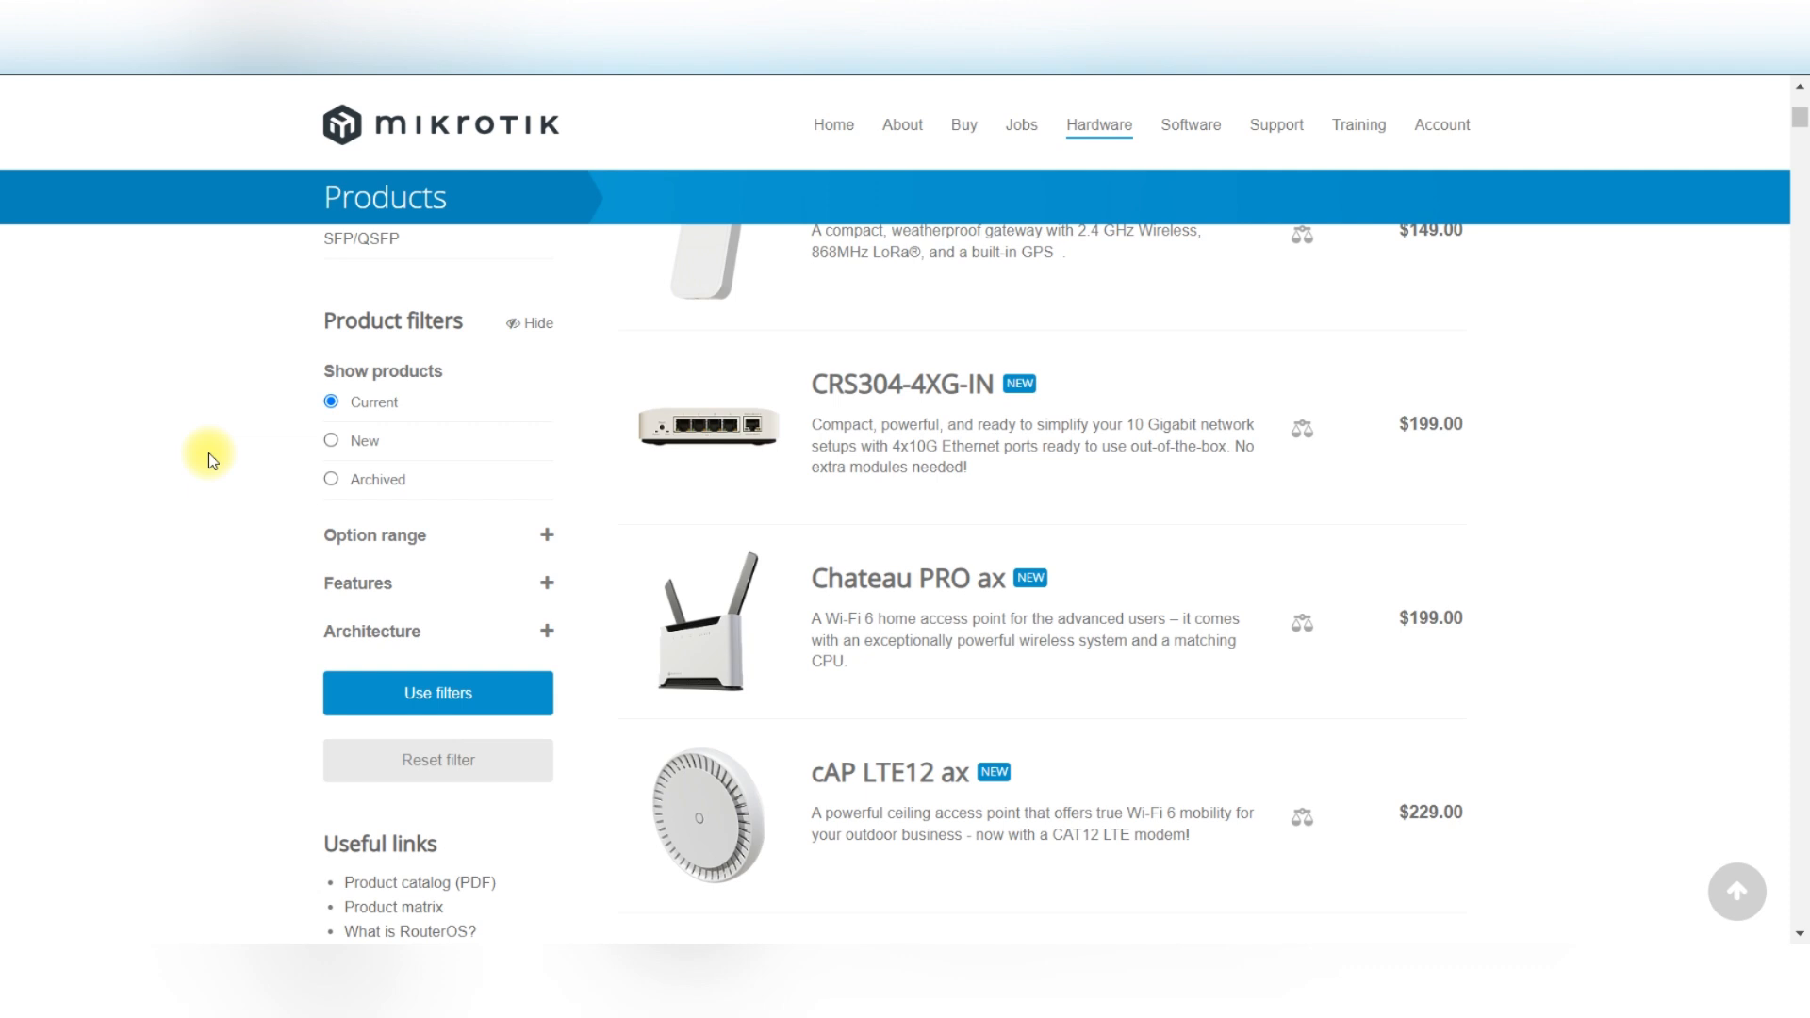
scroll("down", 3)
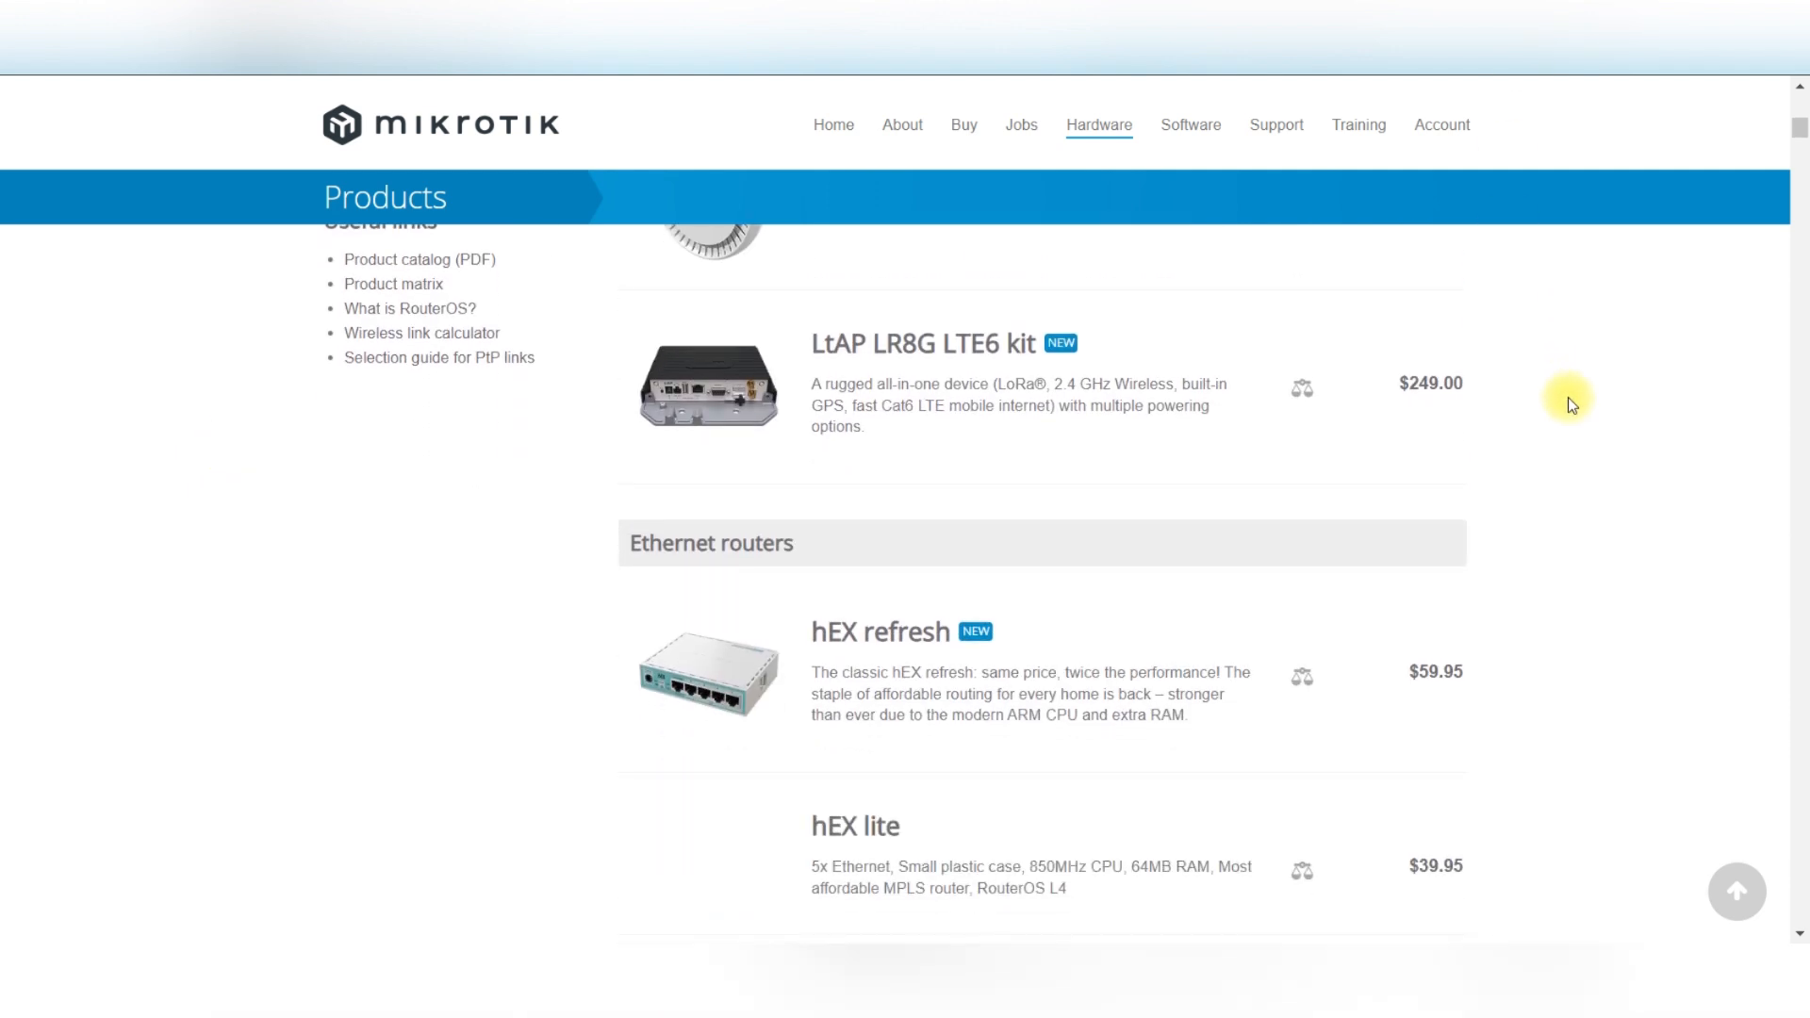
scroll("down", 3)
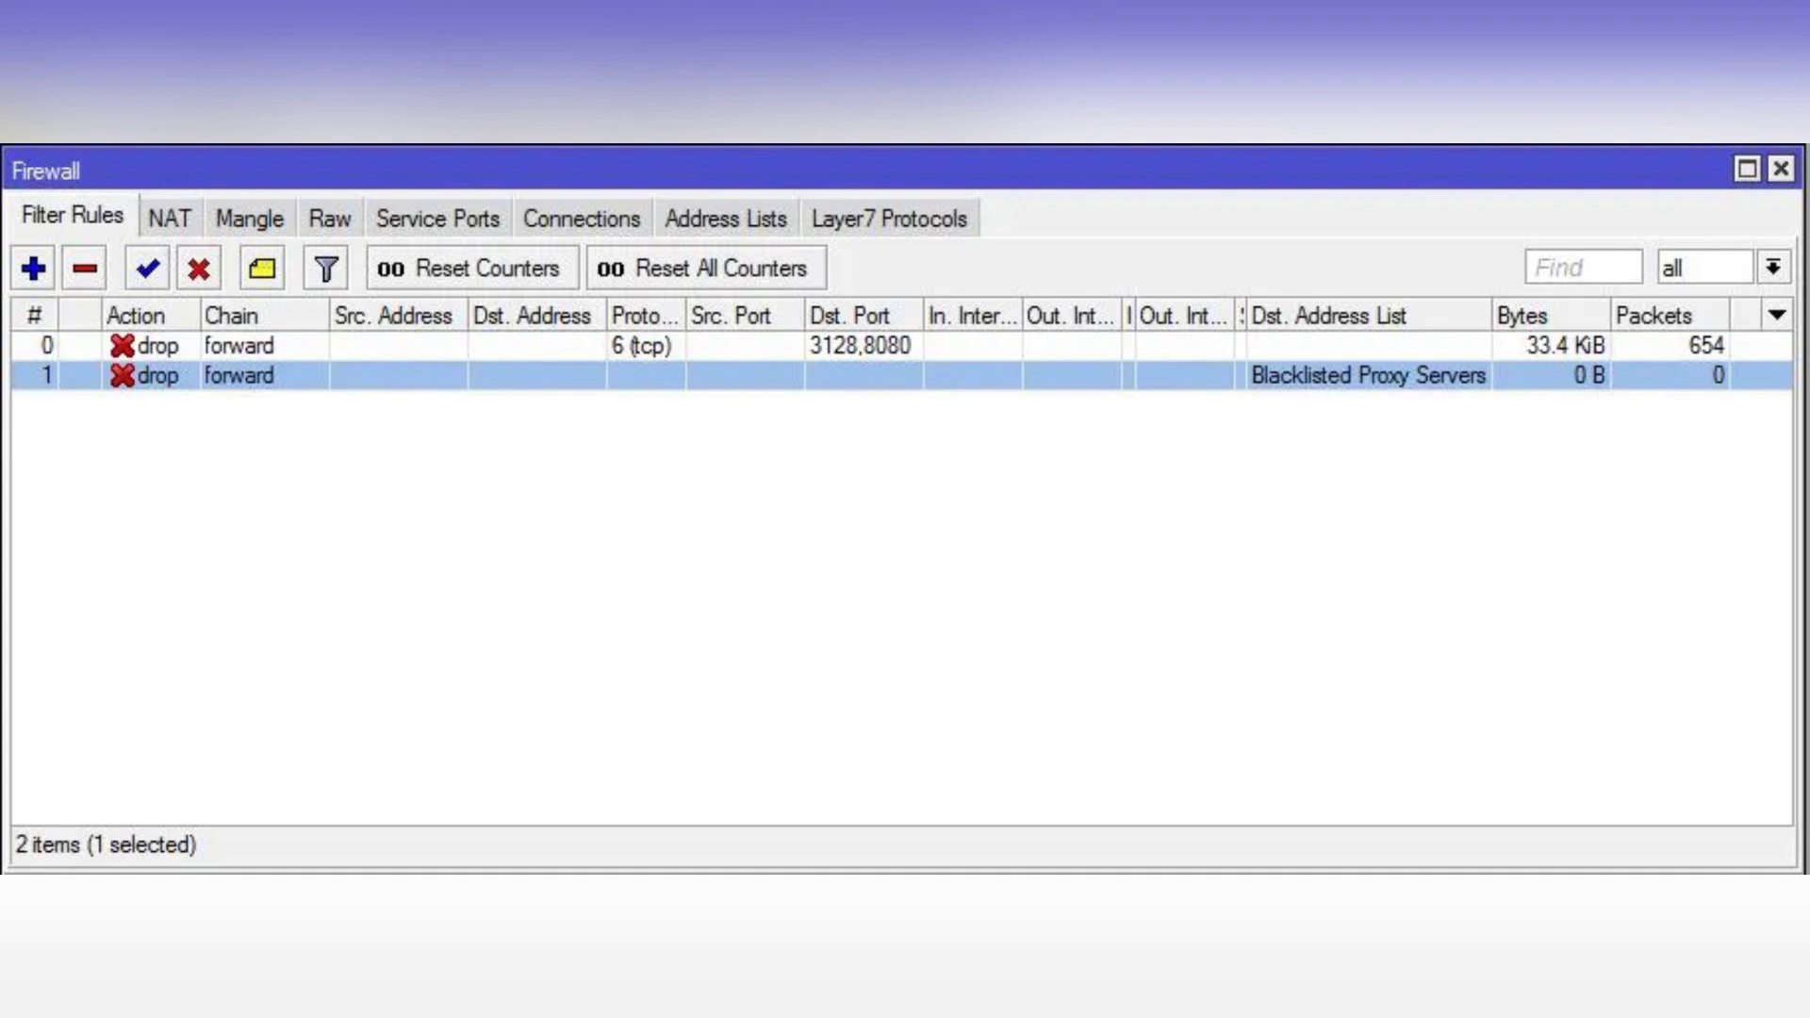
double_click(1367, 377)
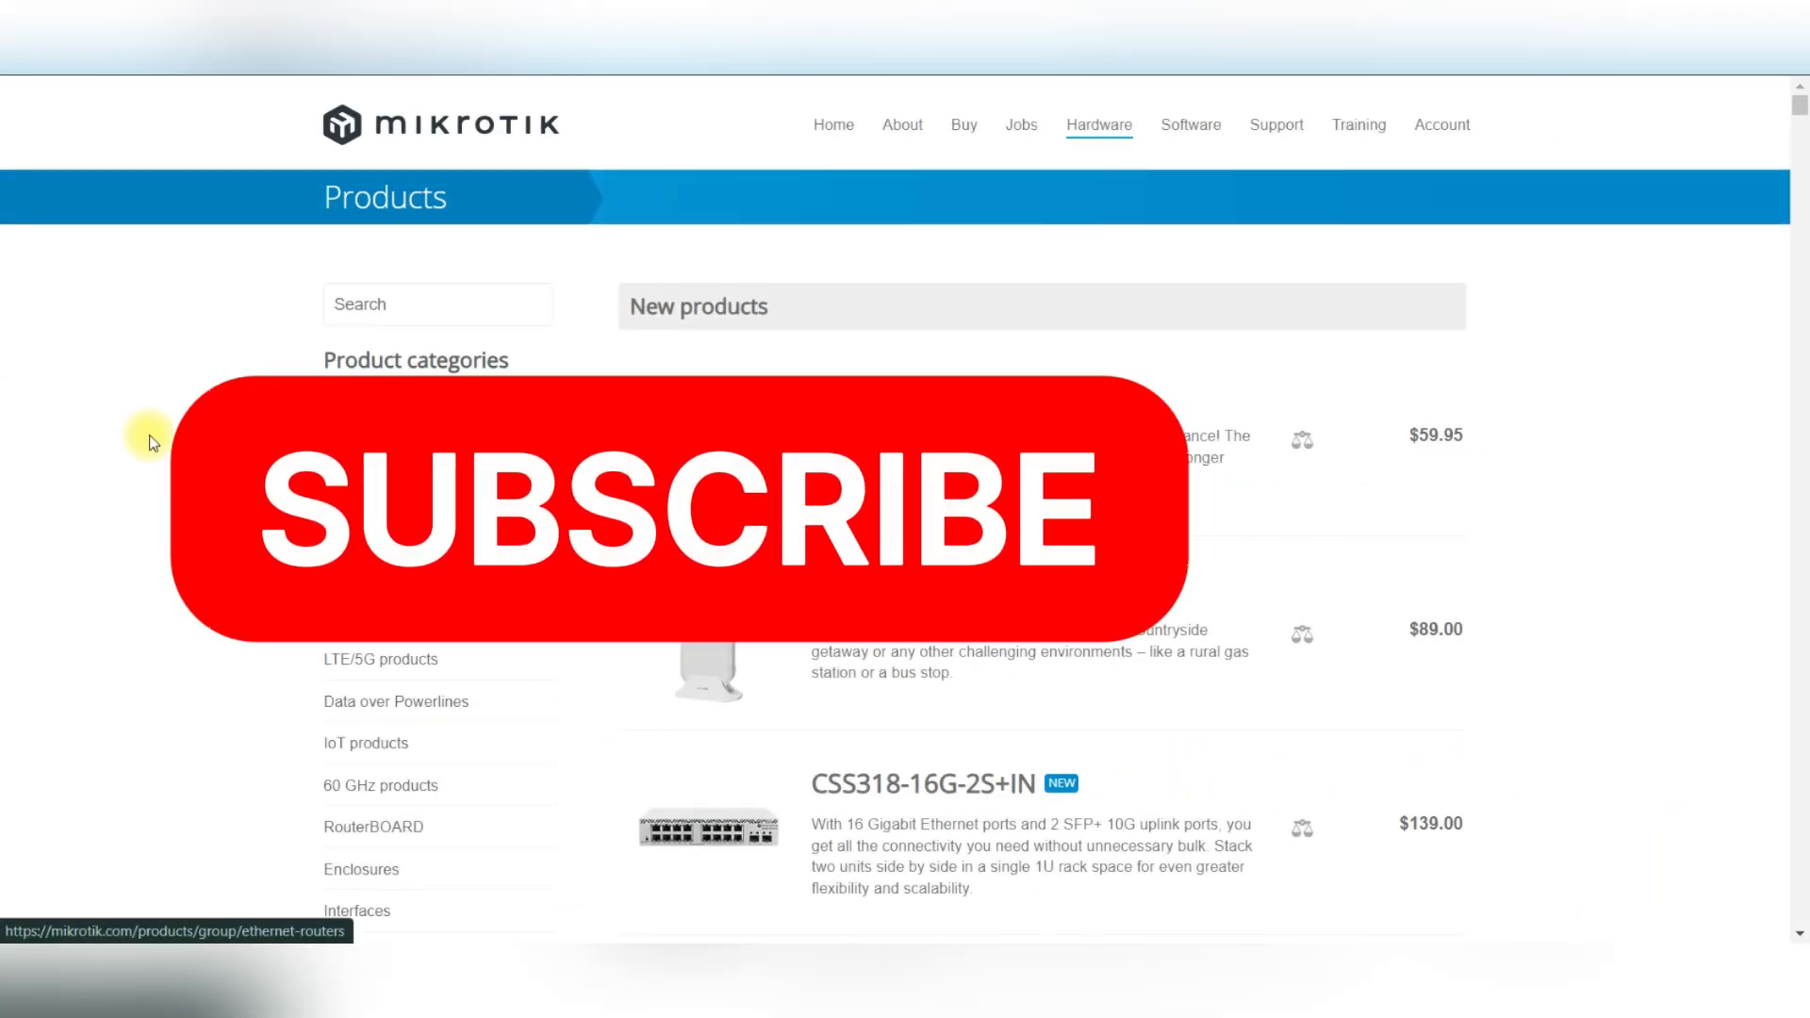
scroll("down", 3)
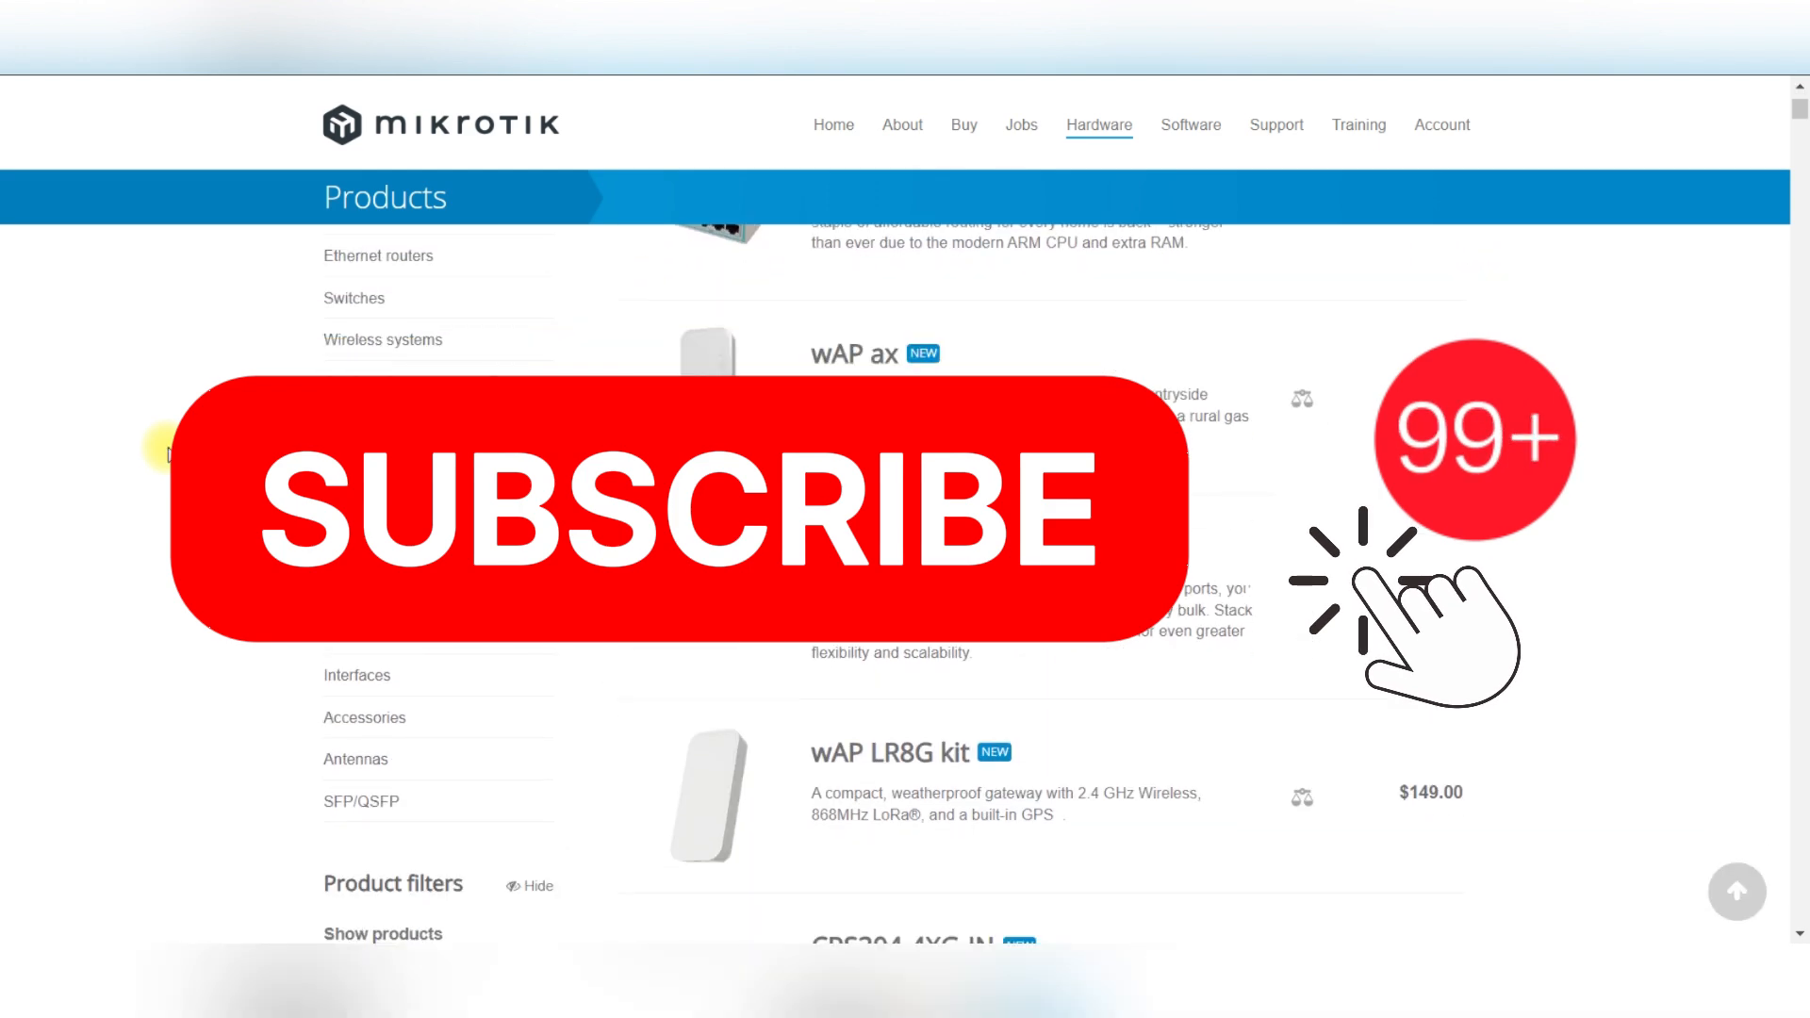